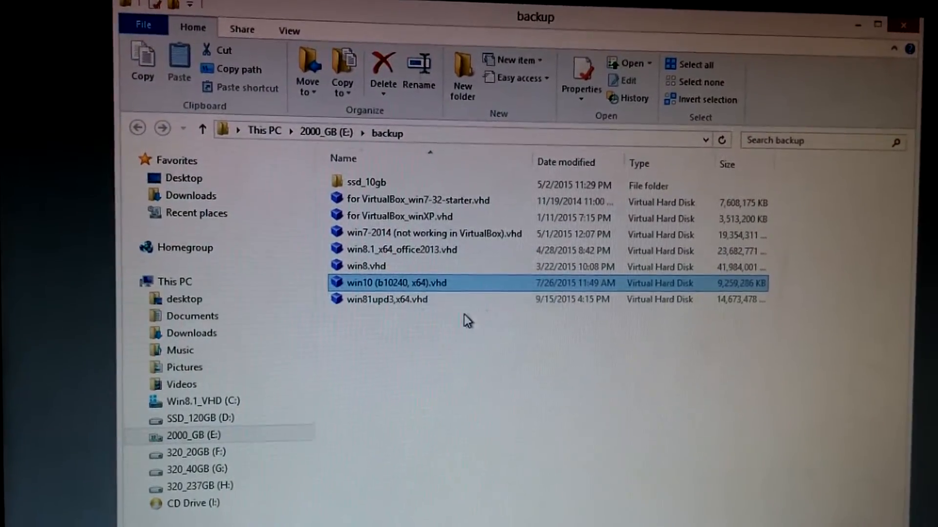
- Attempt to rename the win10 .vhd file and dismiss the access denied warning
right_click(396, 283)
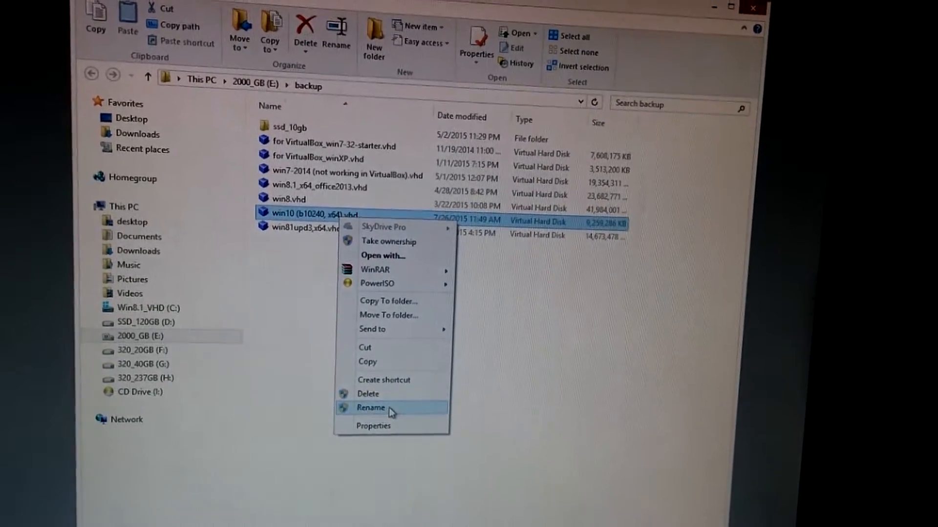
left_click(371, 408)
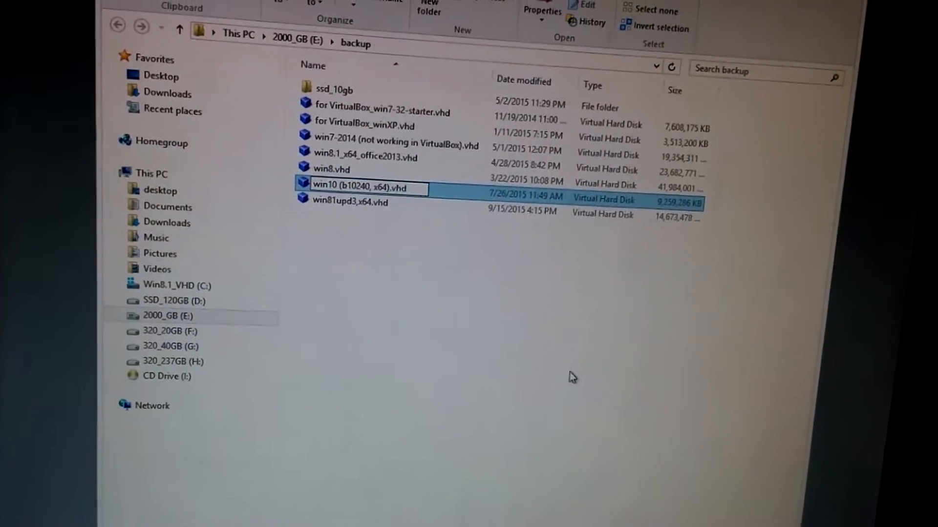
type("mhm, knkhb")
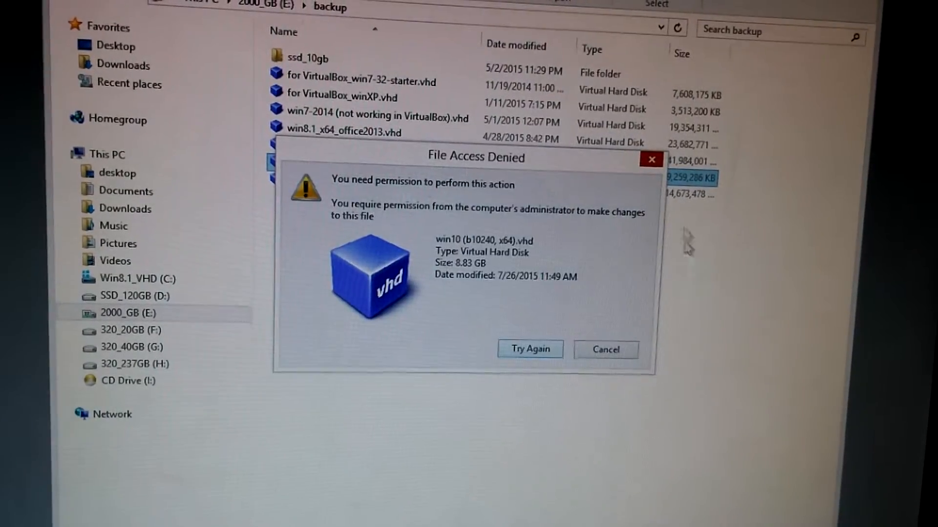
left_click(604, 350)
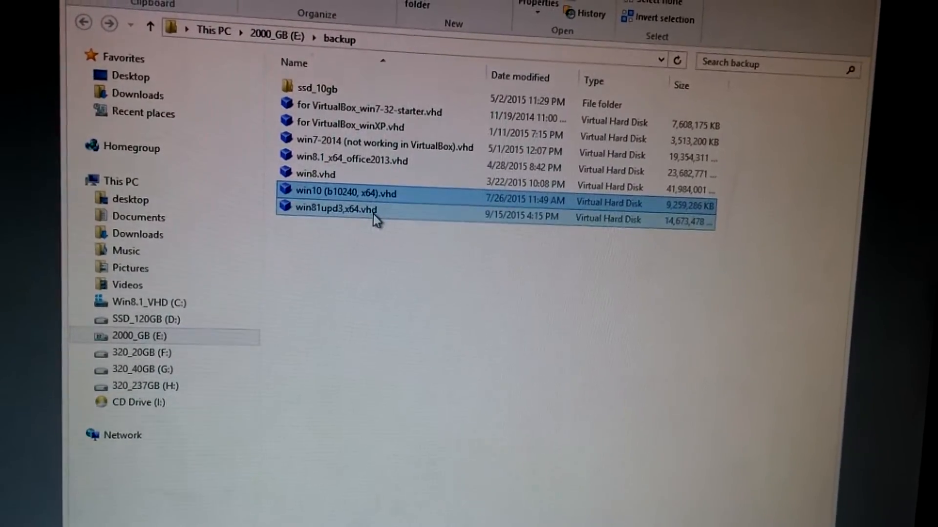
- Reach the win10 file's Advanced Security Settings from its Properties Security page
left_click(347, 194)
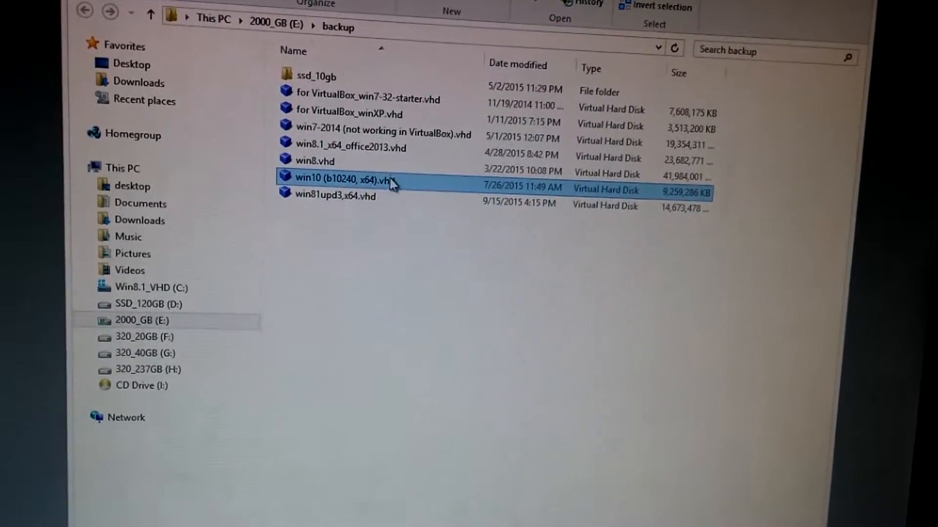
right_click(341, 180)
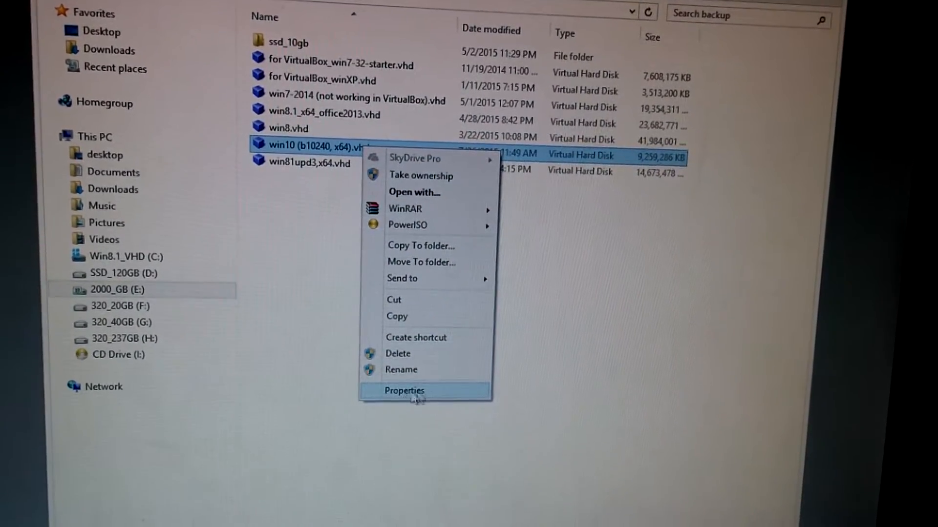
left_click(404, 390)
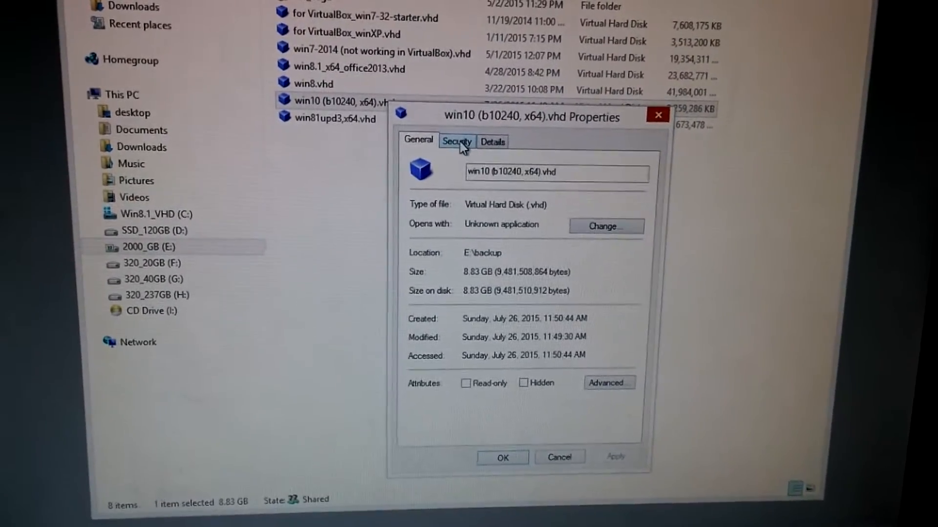
left_click(456, 141)
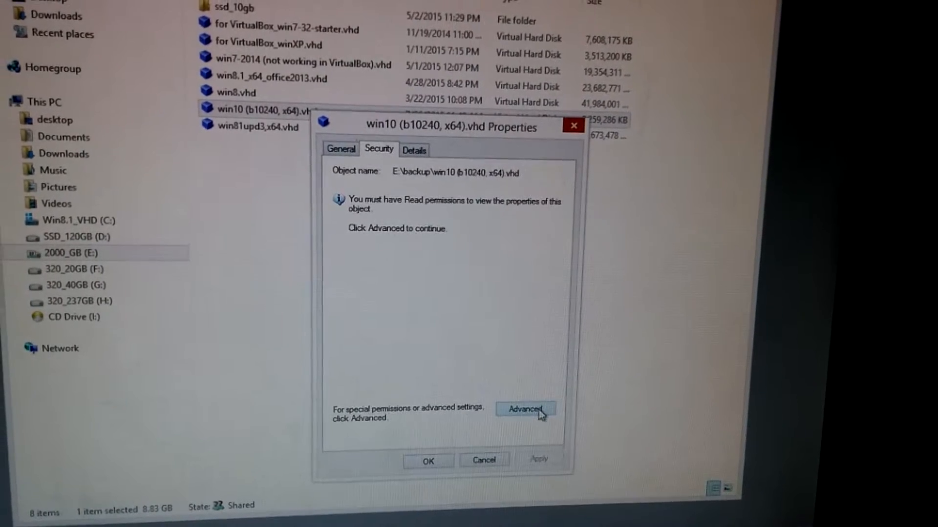
left_click(526, 410)
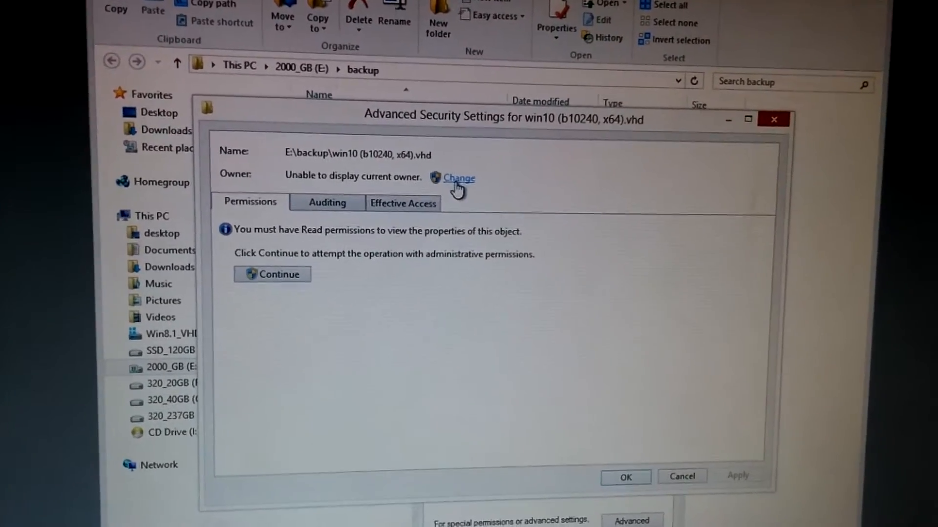
- Change the file's owner to Authenticated Users ('au') and confirm the change
left_click(458, 178)
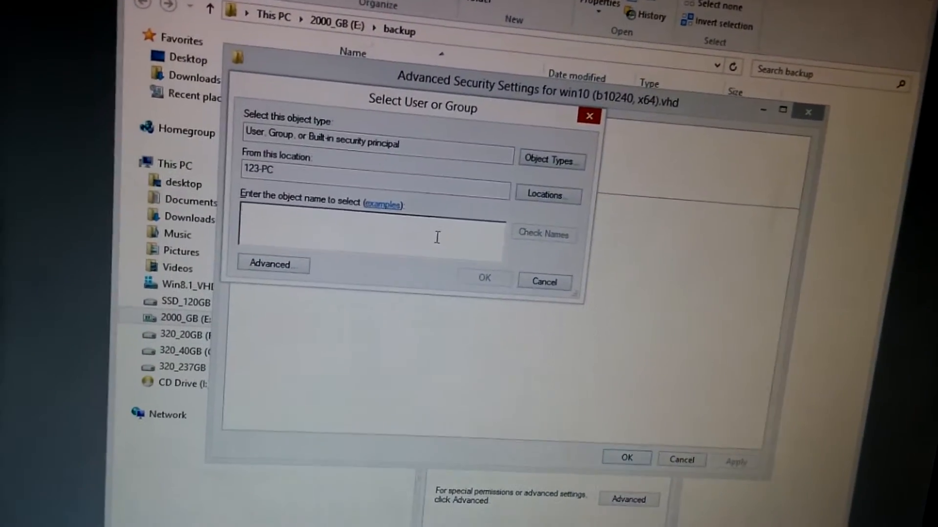
type("au")
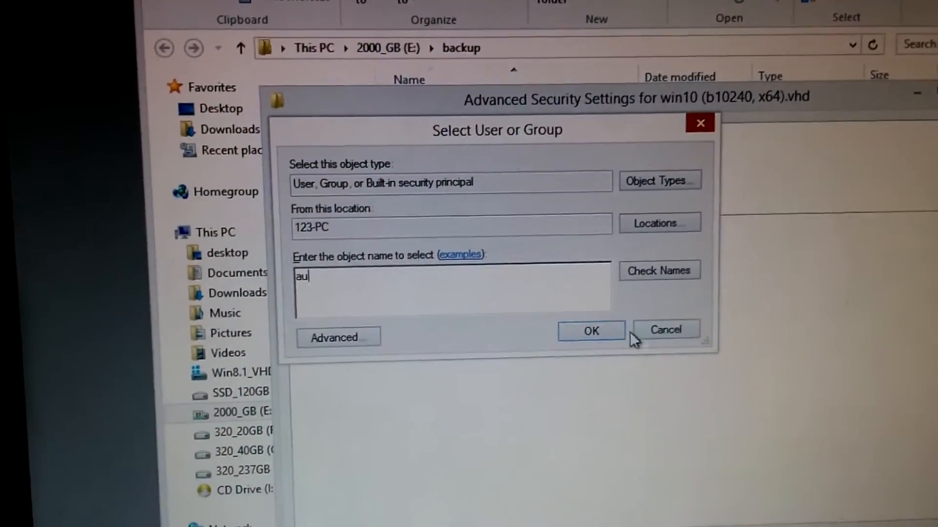
left_click(590, 331)
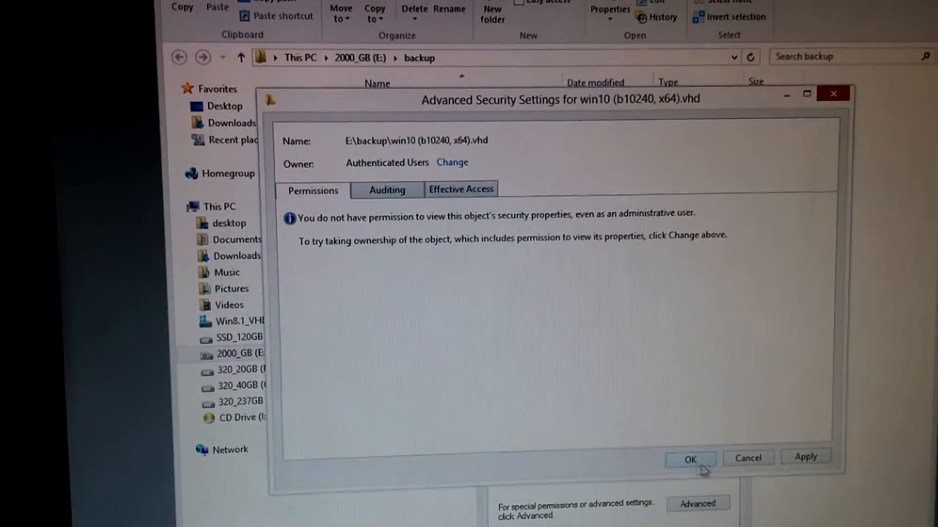
left_click(690, 459)
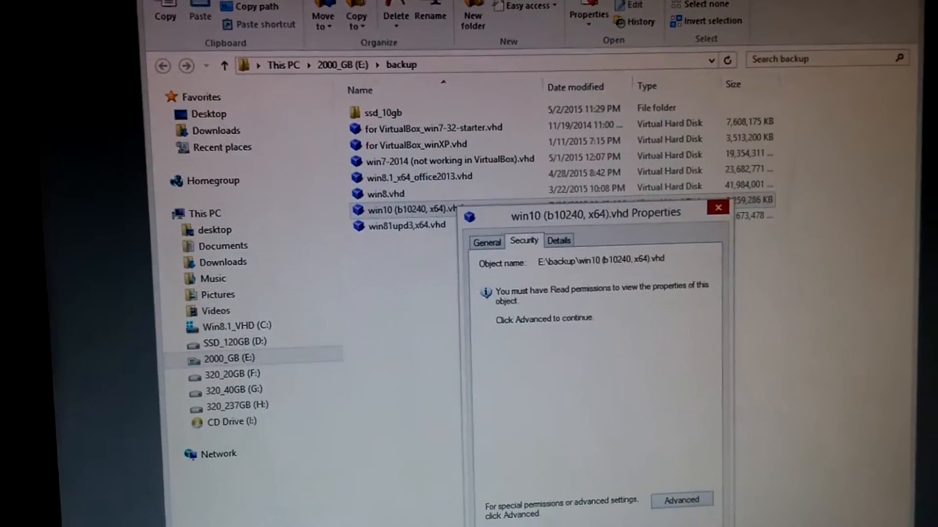
left_click(717, 207)
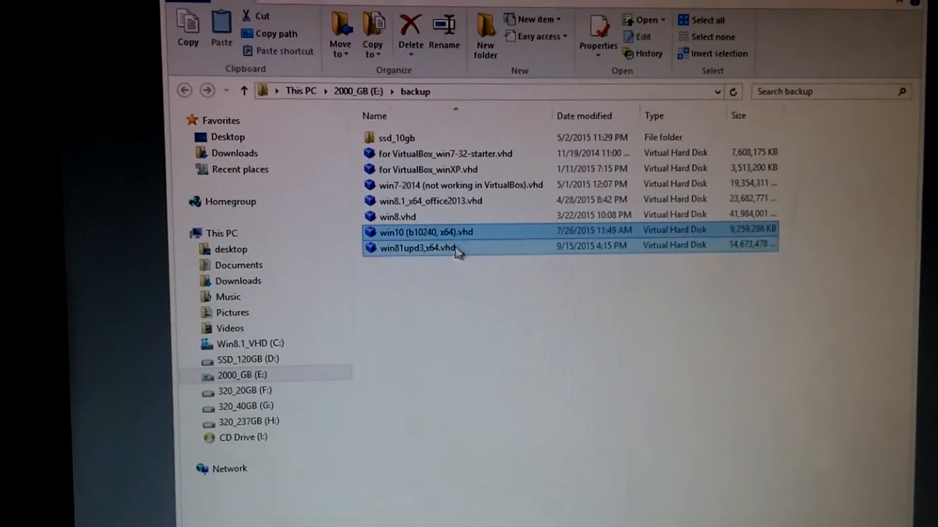
- Start adding a new user to the win10 file's permission list from its Security properties
right_click(425, 232)
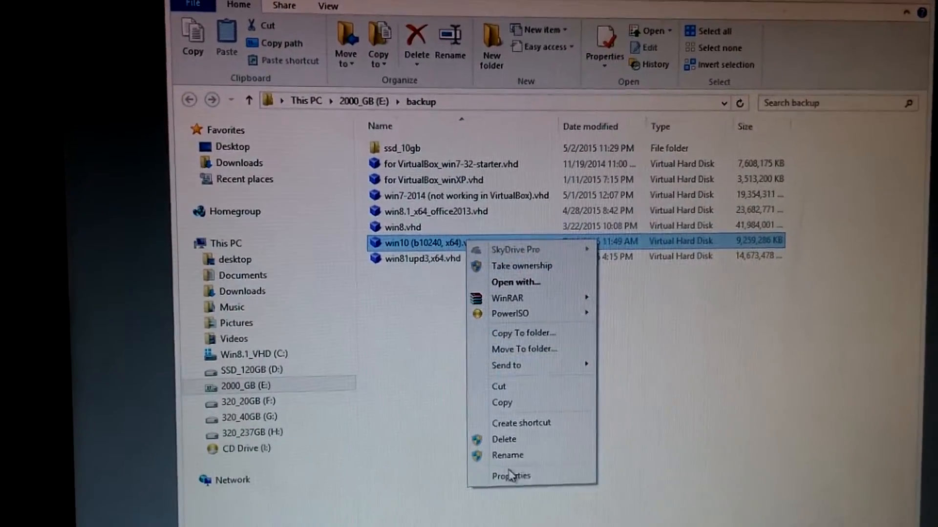
left_click(510, 476)
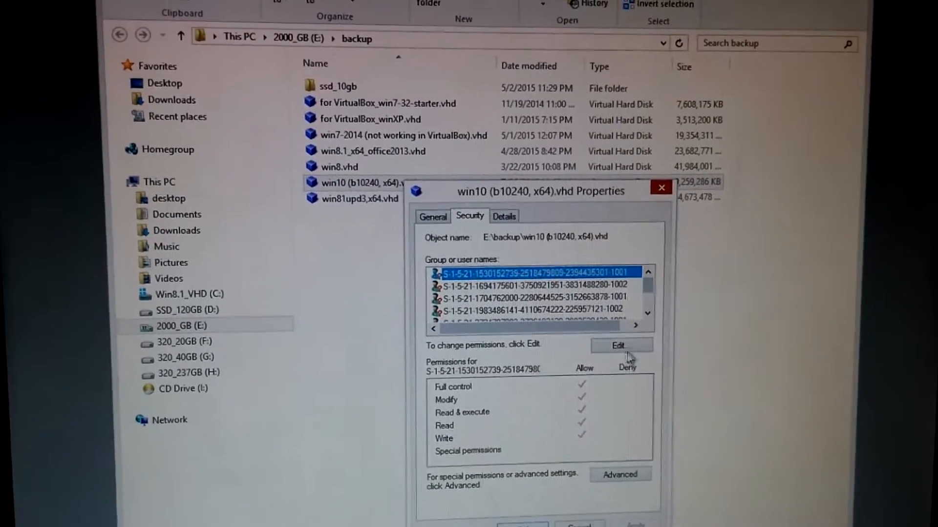
left_click(621, 346)
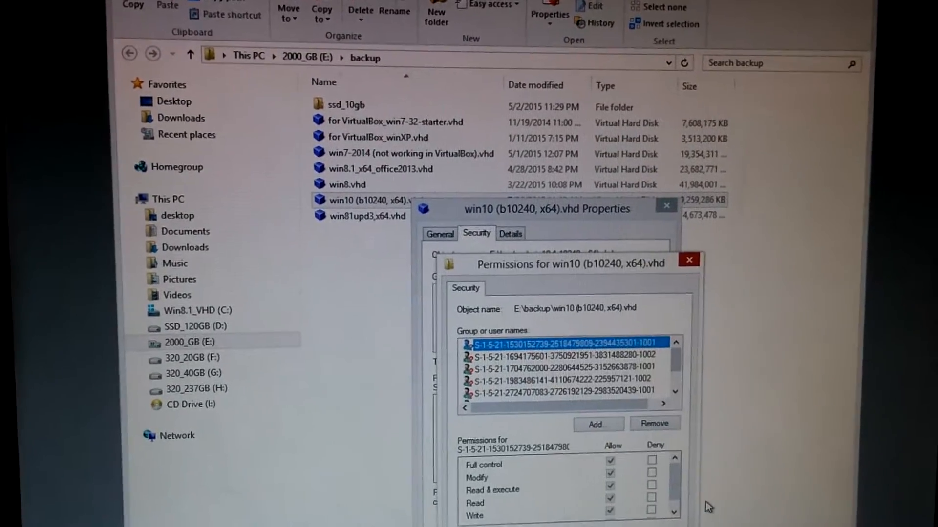
scroll("down", 3)
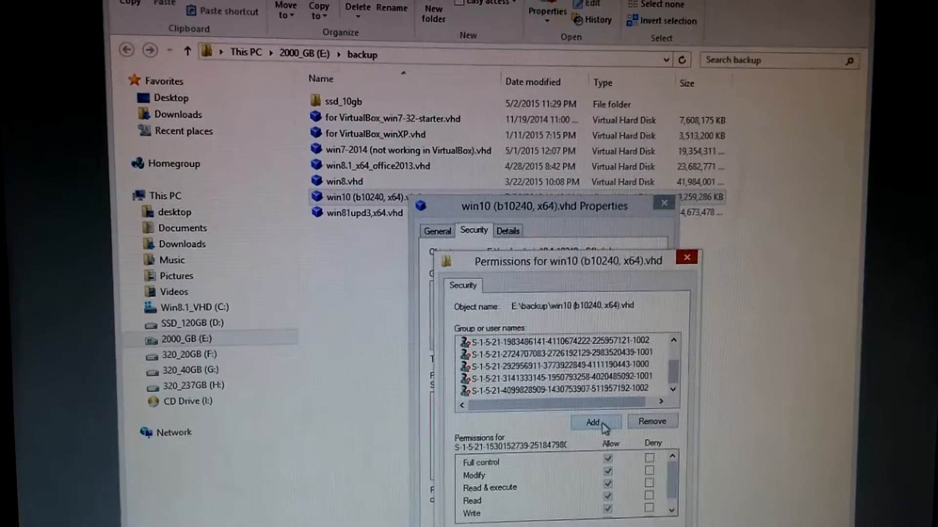
left_click(592, 422)
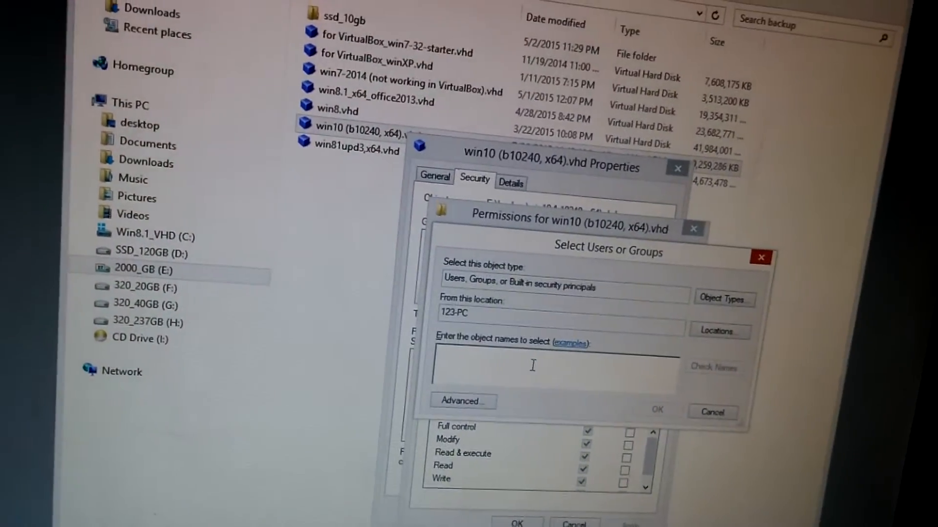
- Add Authenticated Users ('au') and tick Allow Full control for it
type("a")
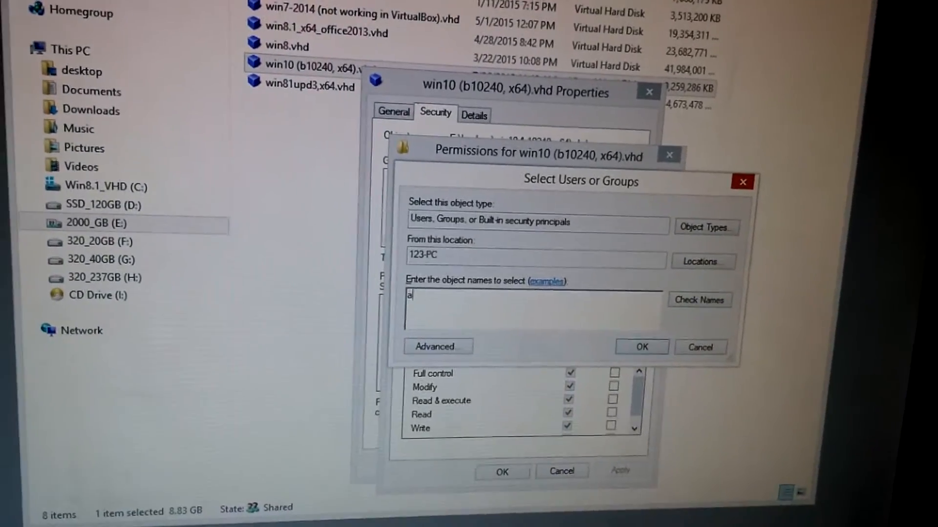
type("u")
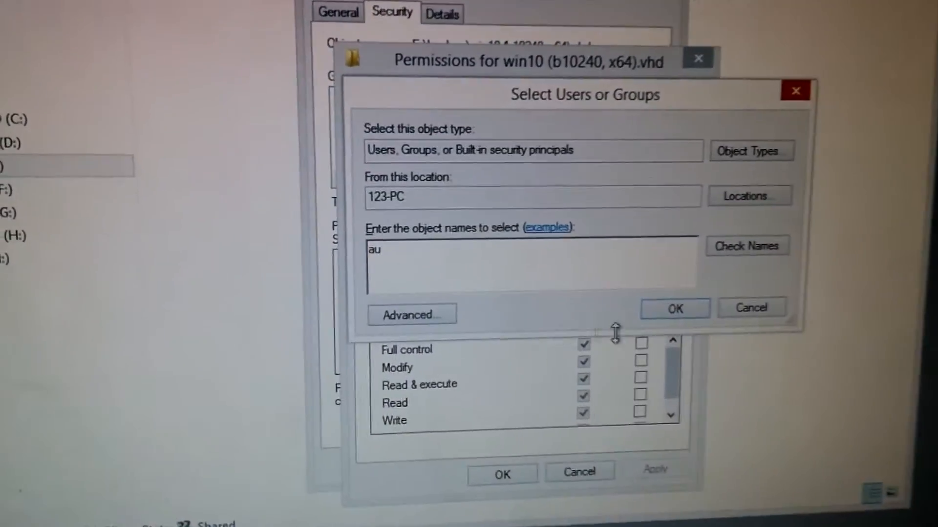
left_click(674, 308)
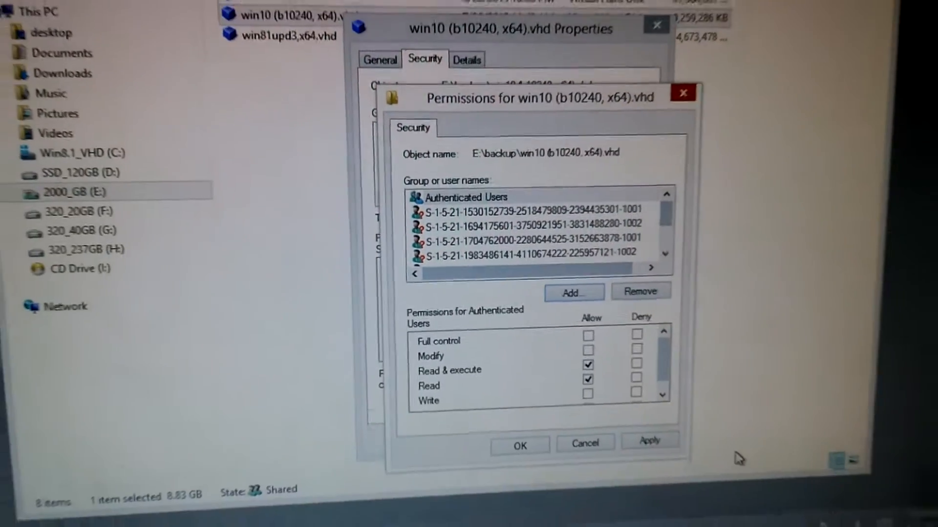
left_click(486, 226)
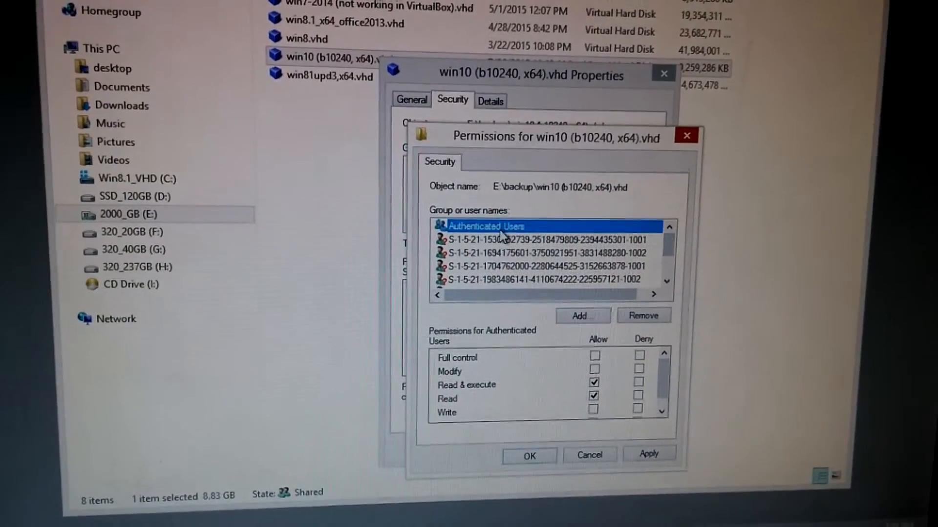
scroll("down", 3)
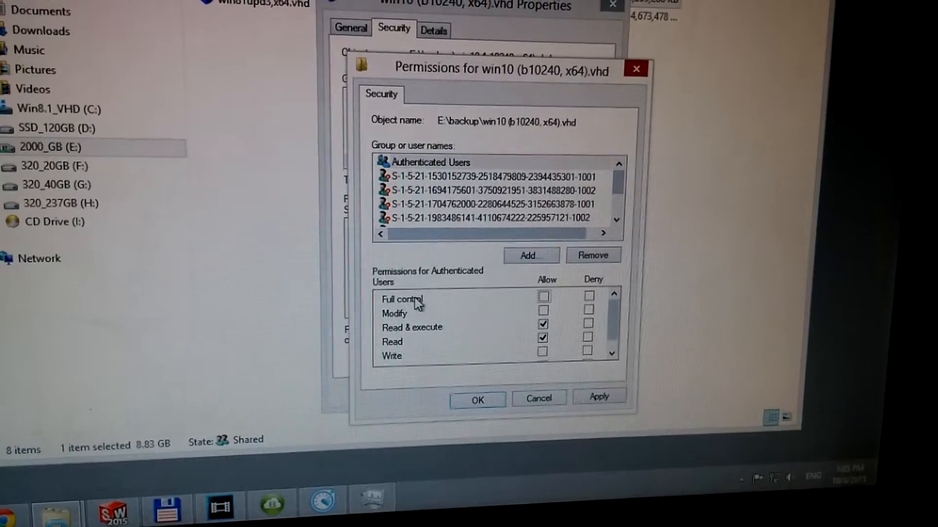
left_click(542, 297)
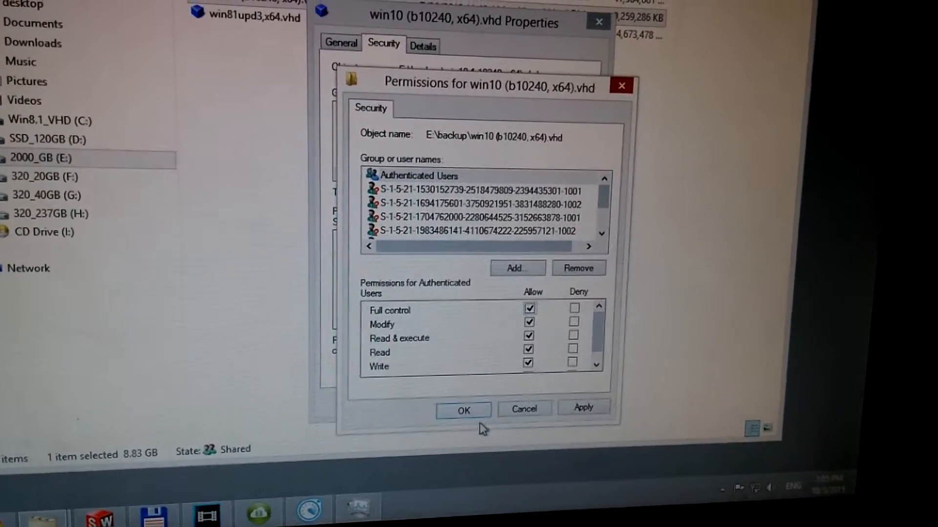
- Apply the Full control permissions, then rename the win10 .vhd to 'vvvvvv' without an access error
left_click(462, 411)
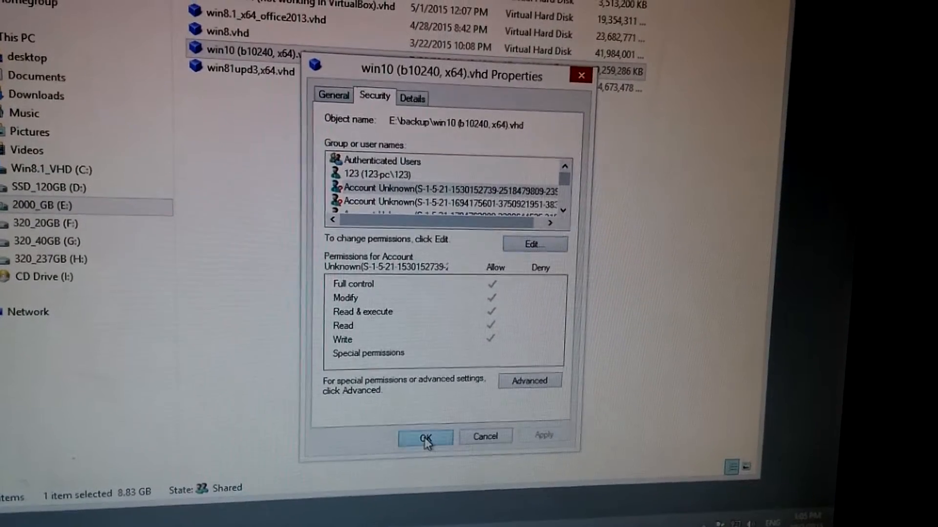
left_click(424, 438)
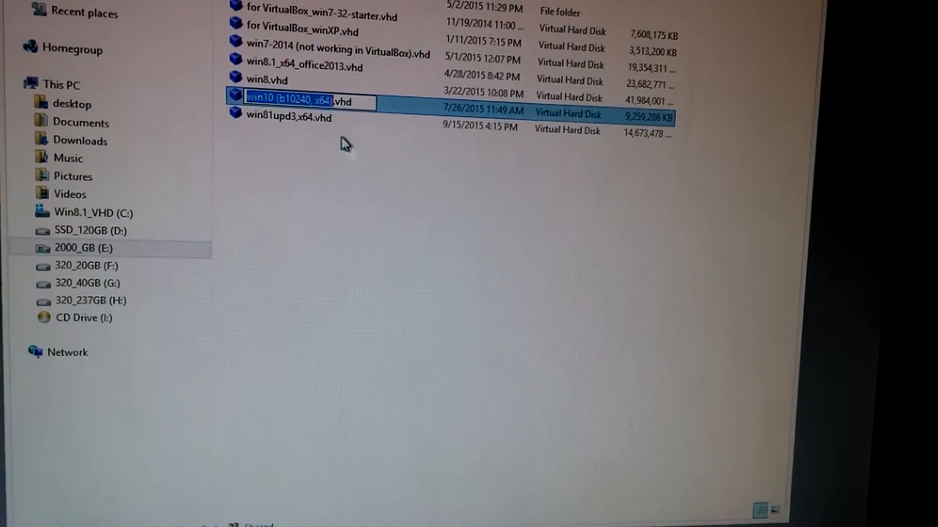
type("htfyjj.vjyh")
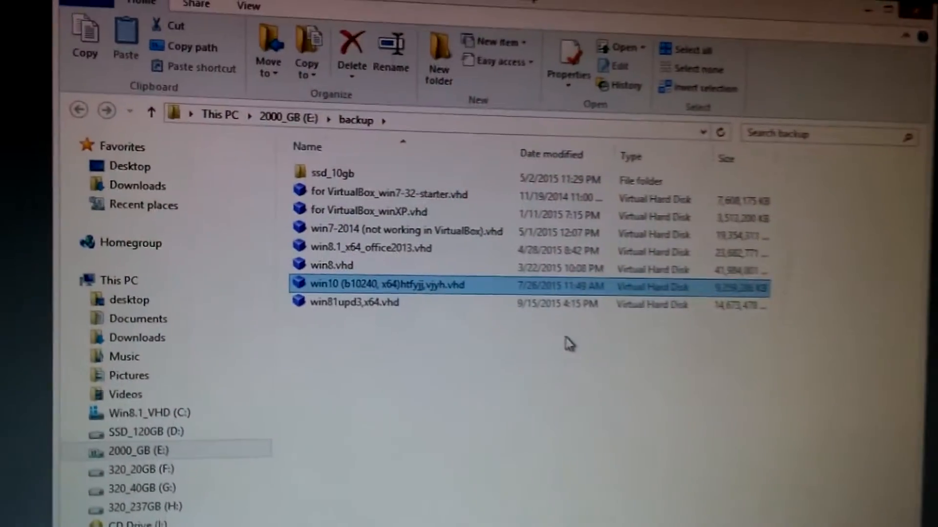
left_click(388, 284)
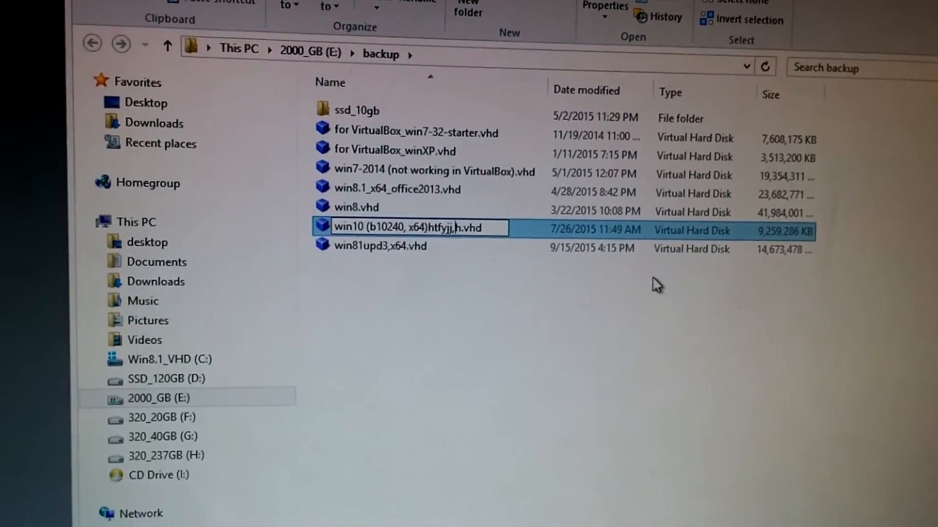
type("vvvvvv")
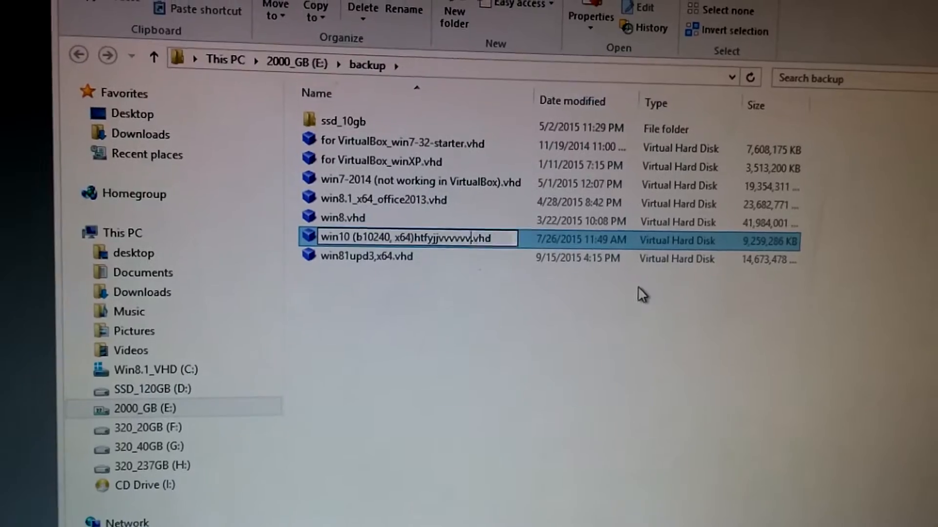